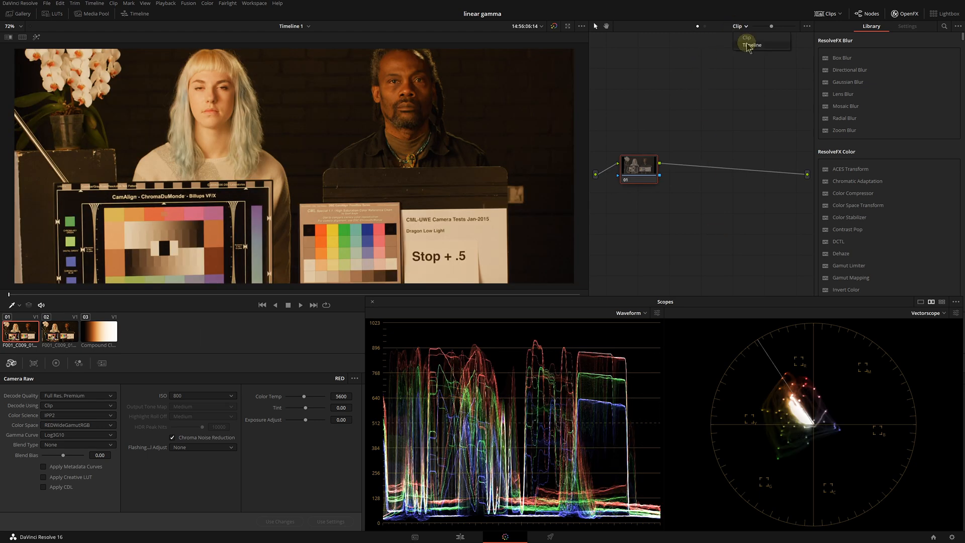
Step: Bring up clip 02, the close-up grey-scale chart, with Camera Raw at 5600K and scopes
right_click(708, 172)
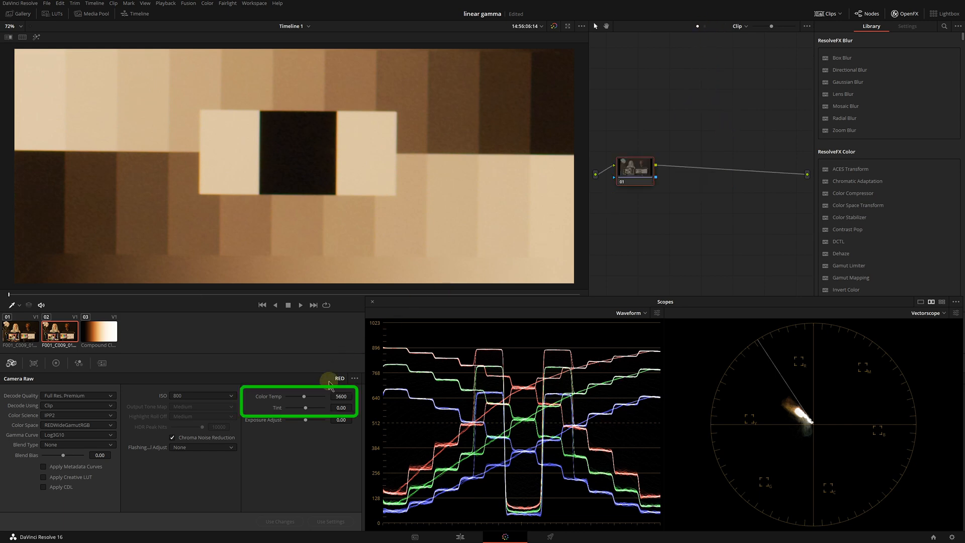
Step: Drag Camera Raw Color Temp down to about 3163 and Tint to about 6
left_click_drag(329, 396, 296, 395)
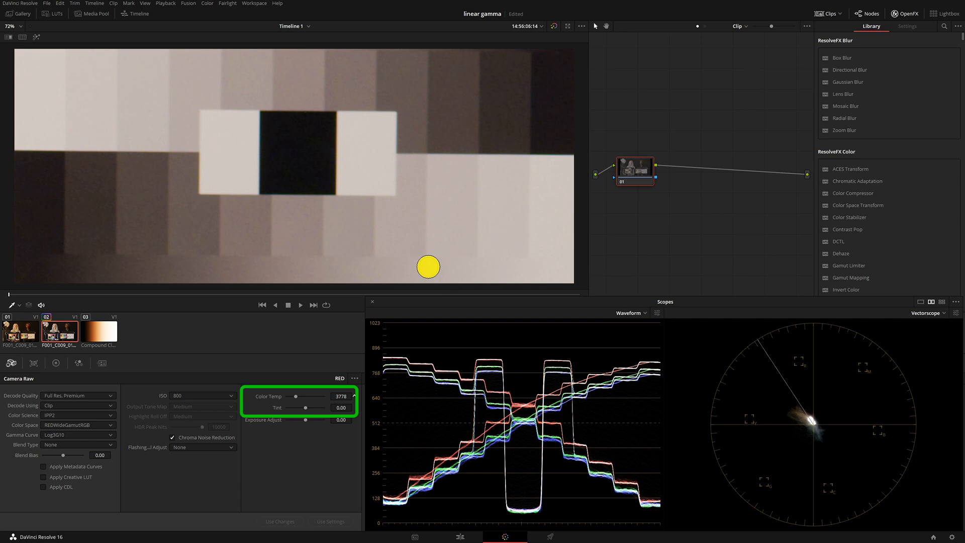
left_click_drag(295, 395, 302, 396)
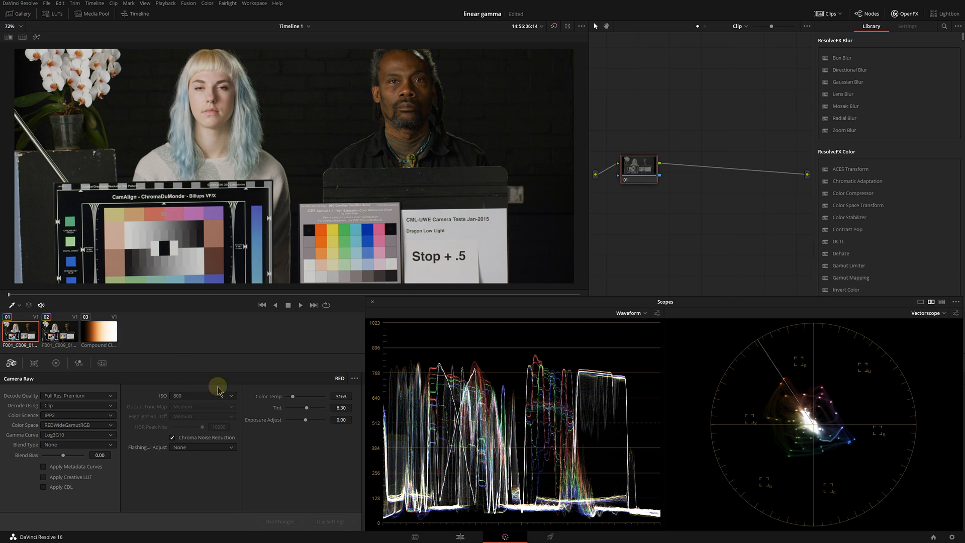
mouse_move(272, 396)
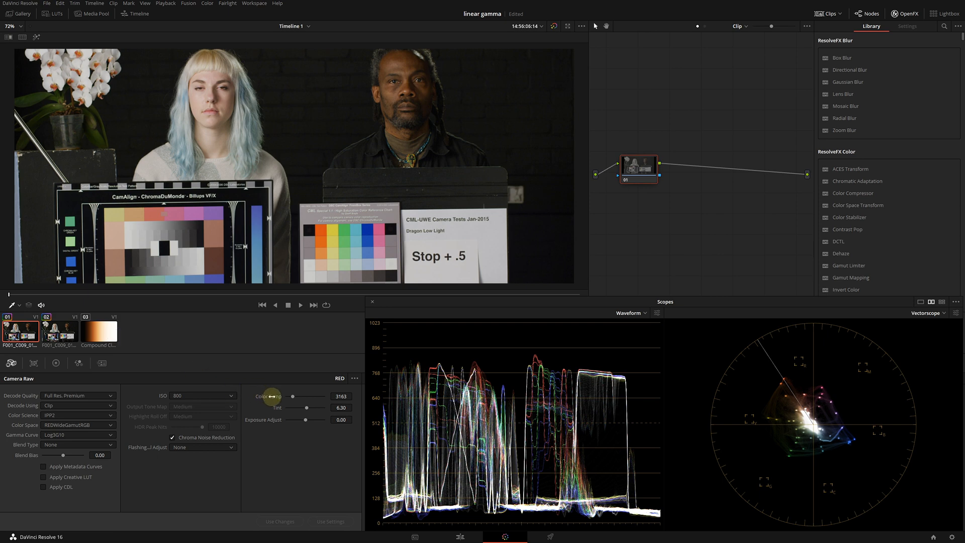
left_click_drag(292, 395, 317, 395)
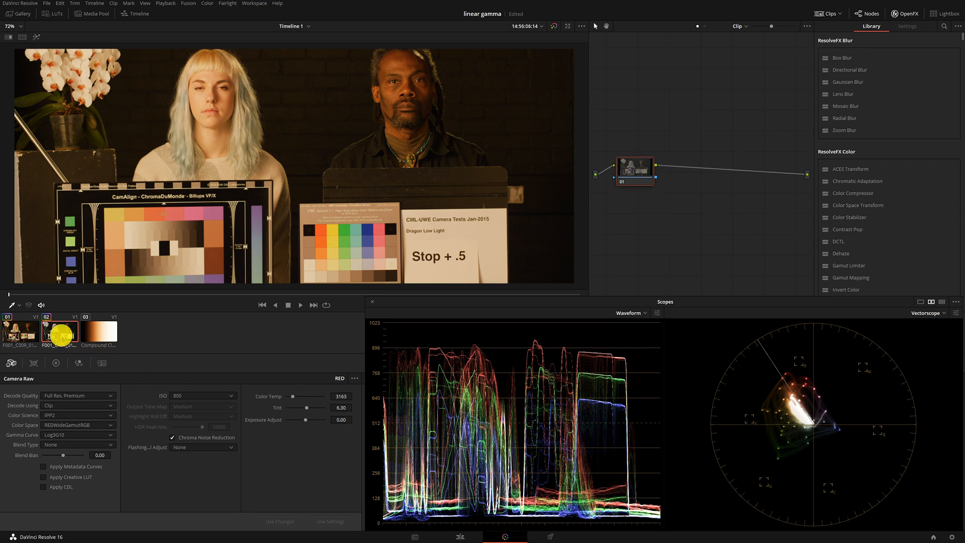
Step: Switch to the grey-chart clip 02 and show the Primaries colour wheels
left_click(17, 332)
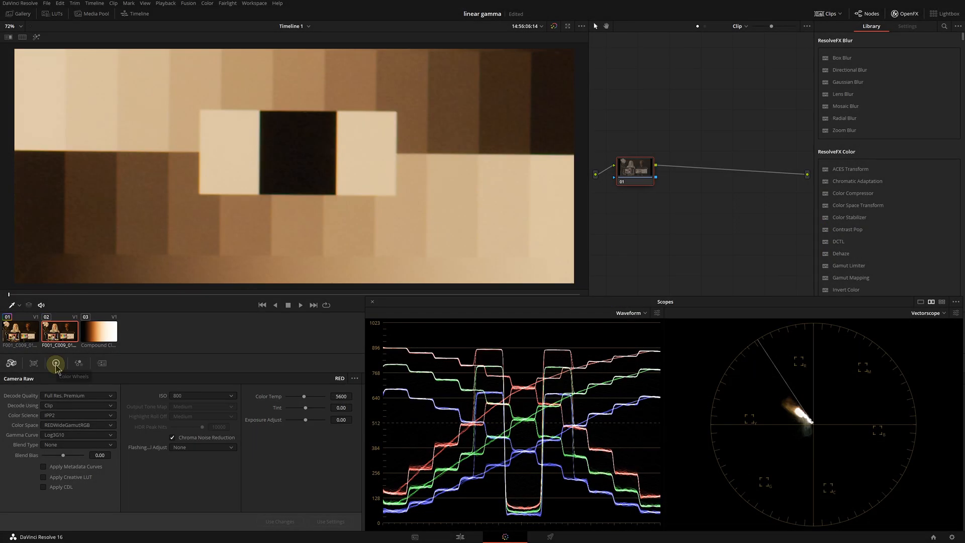
left_click(55, 363)
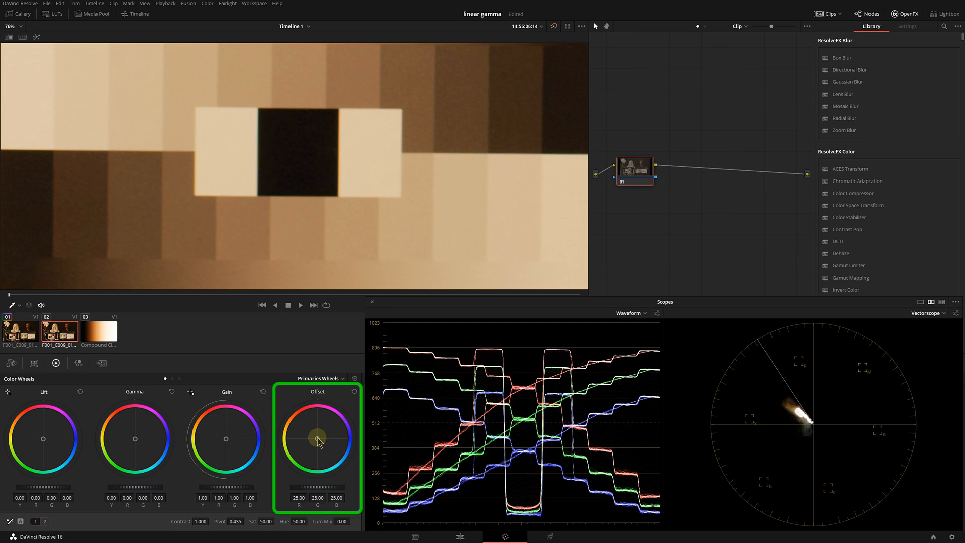
Step: Shift Offset toward blue to about 19.85/24.41/29.03, then show the Log wheels
left_click_drag(318, 439, 325, 441)
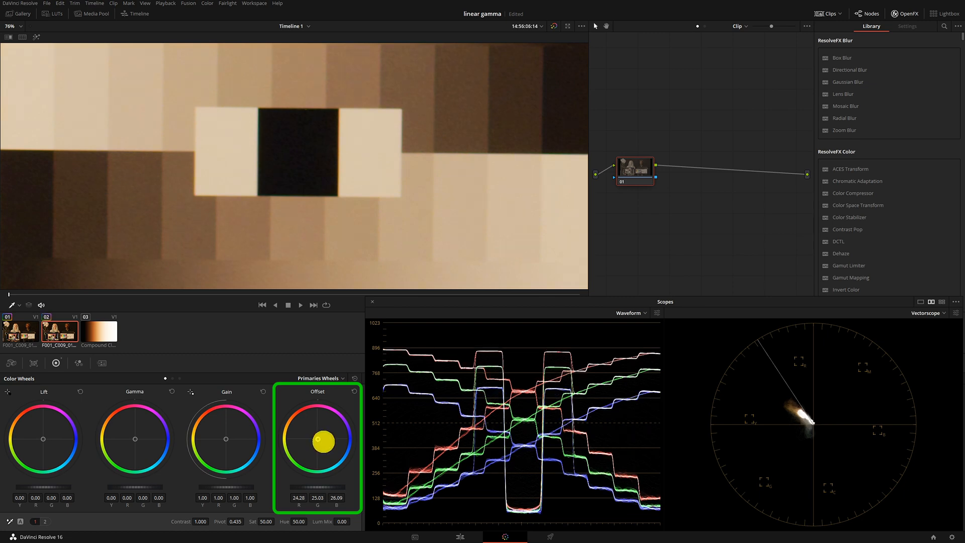
left_click_drag(321, 440, 331, 456)
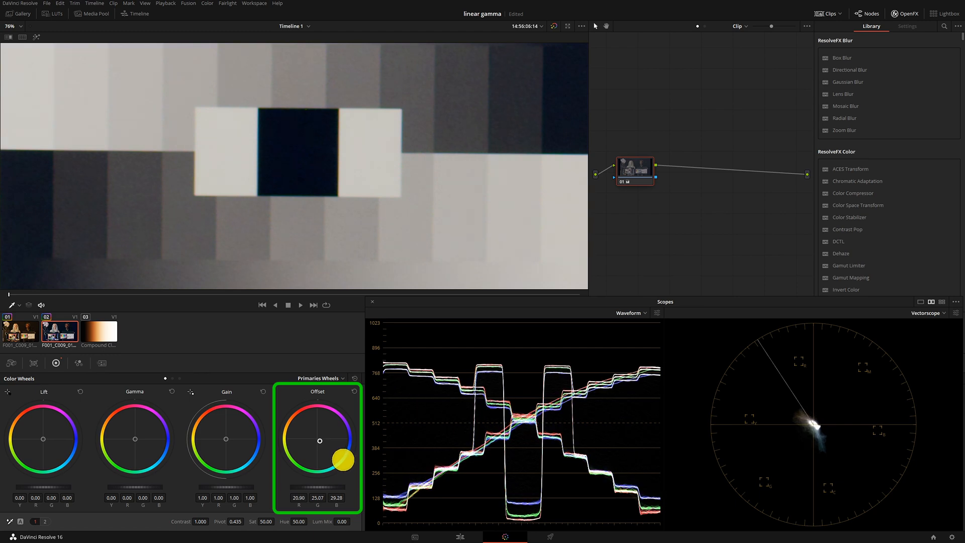
left_click_drag(338, 458, 318, 441)
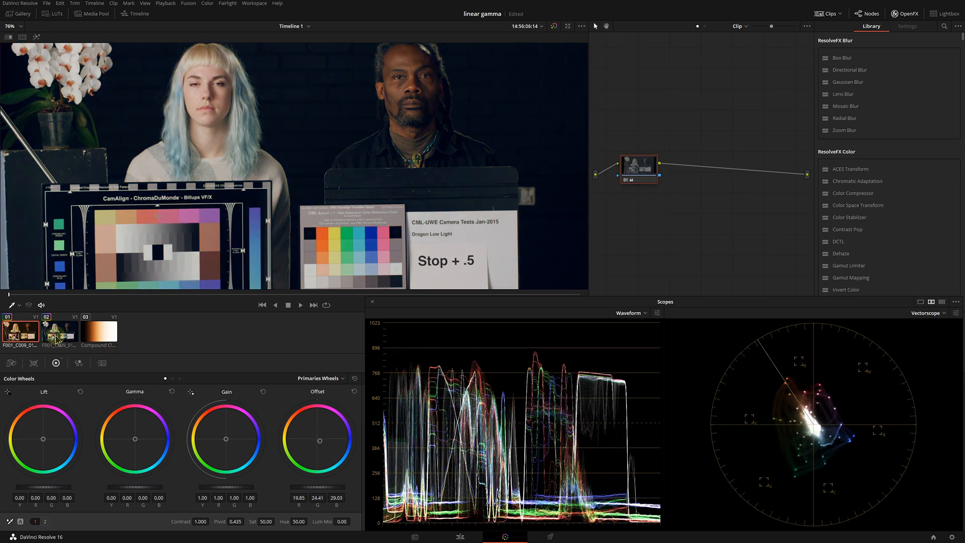
left_click(58, 332)
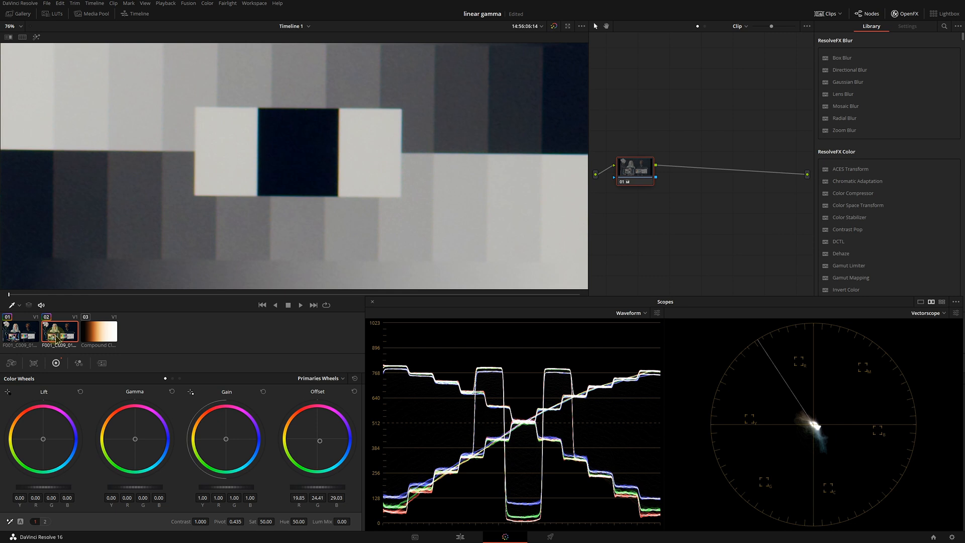
left_click(322, 378)
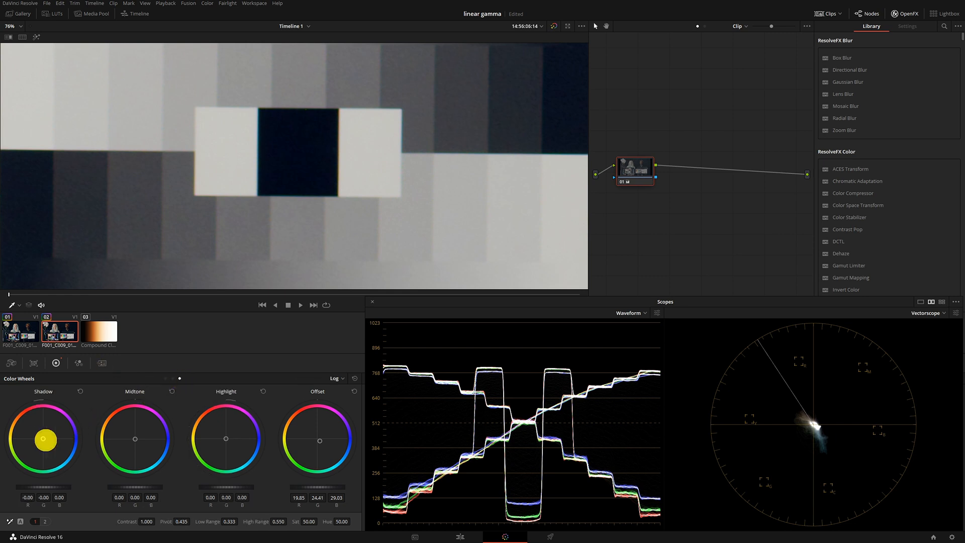
Step: Nudge the Shadow log wheel, then reset the colour wheel adjustments
left_click_drag(44, 440, 20, 439)
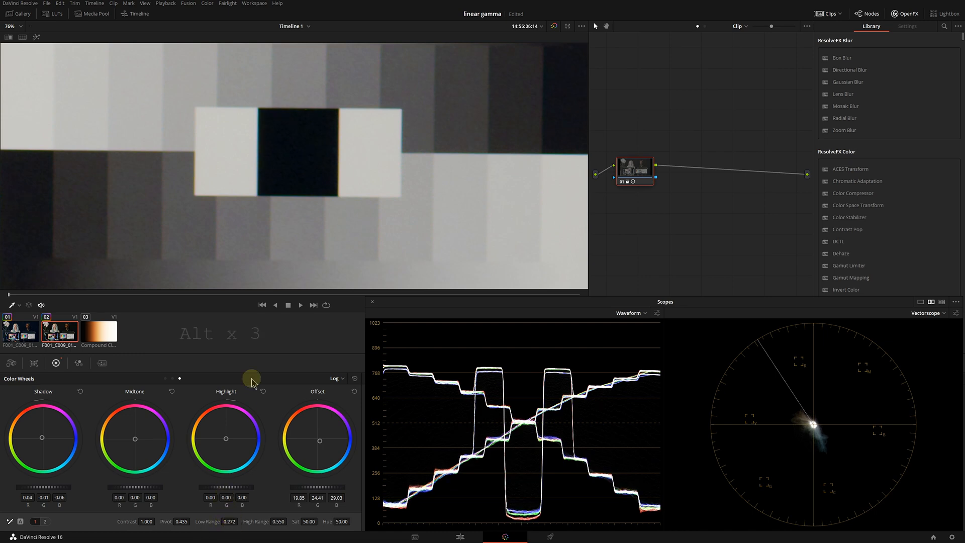
double_click(858, 181)
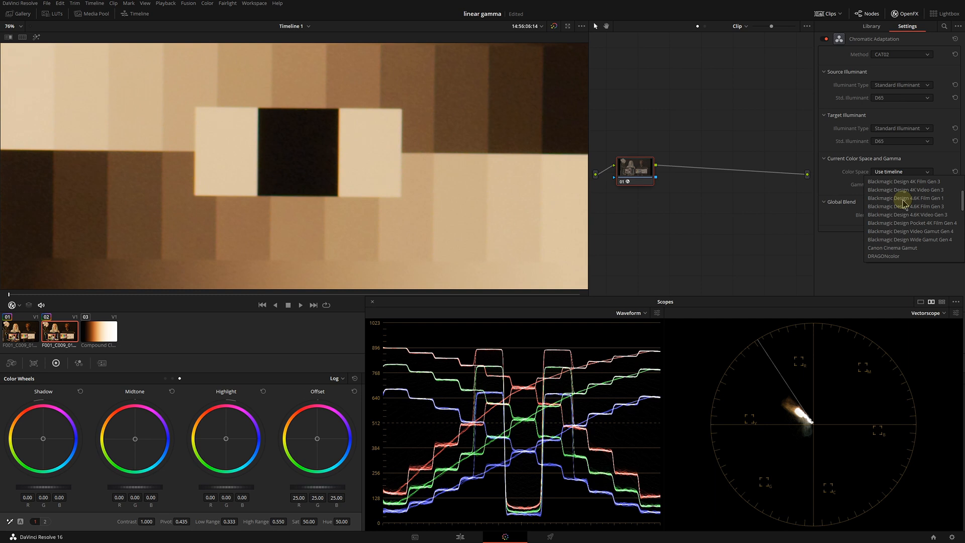
Step: Set Chromatic Adaptation's colour space to REDWideGamutRGB and gamma to RED Log3G10
left_click(903, 198)
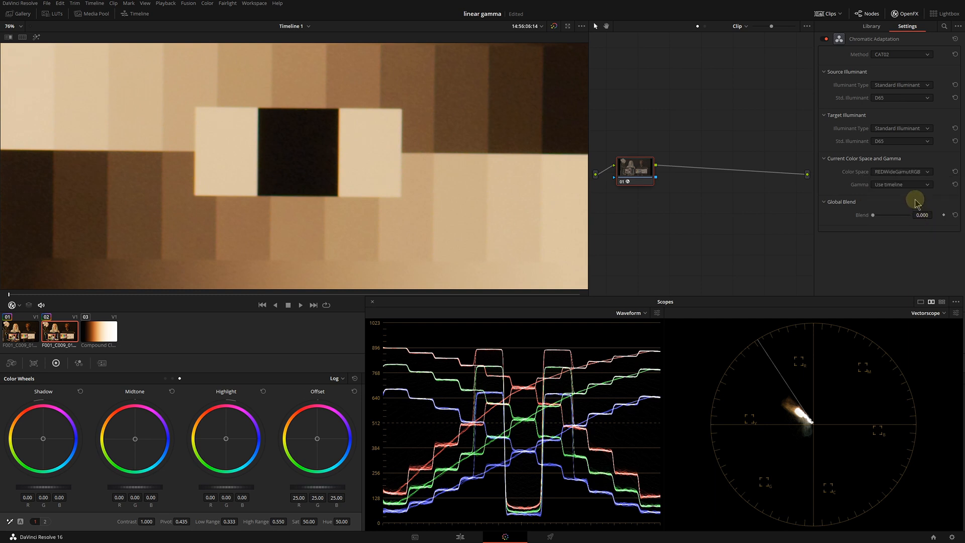
left_click(924, 185)
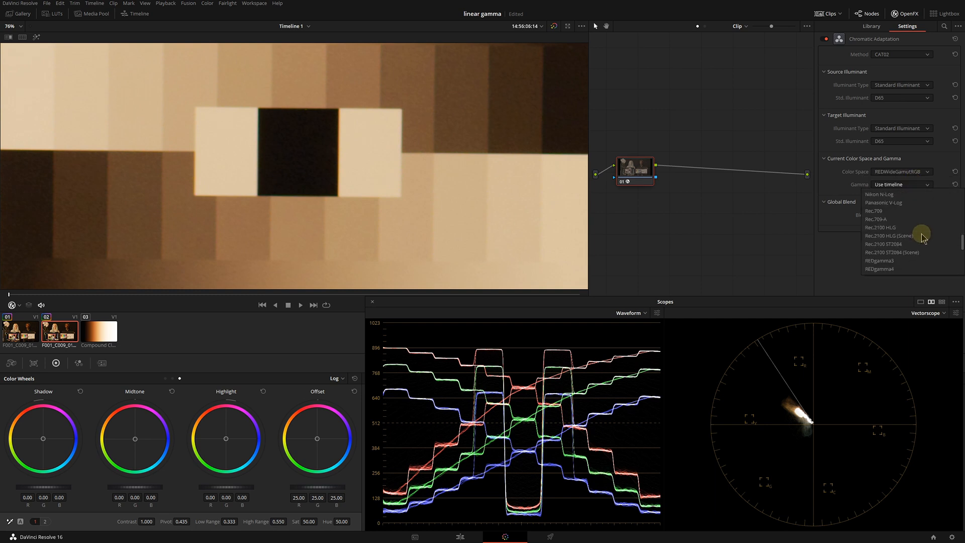
left_click(893, 252)
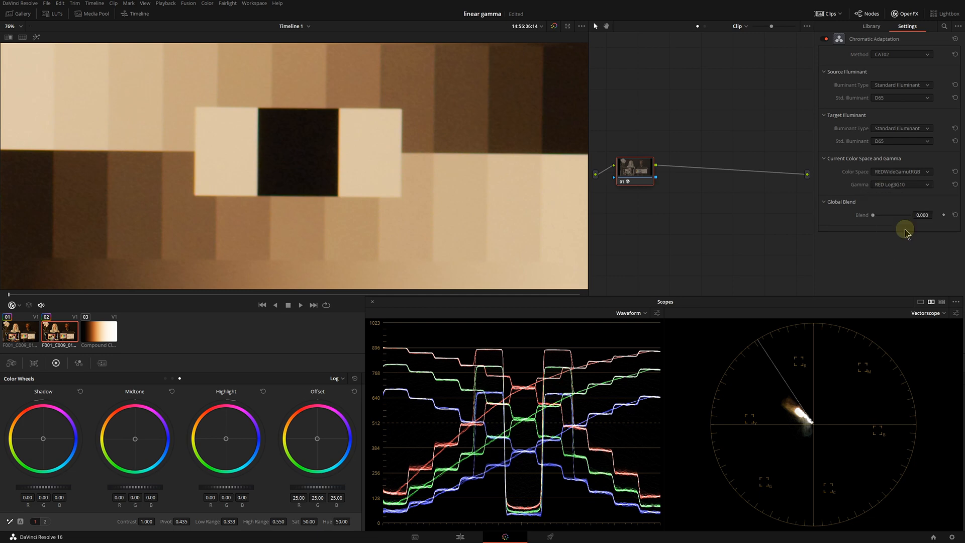
left_click(901, 84)
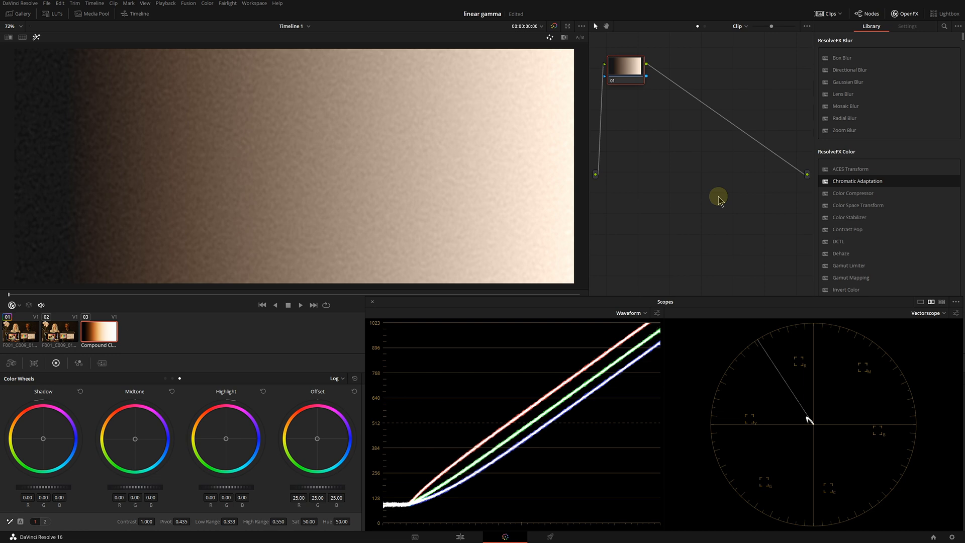
Step: Lower the gradient clip's Temperature to about -1204 and Tint to about -26.7
left_click(336, 378)
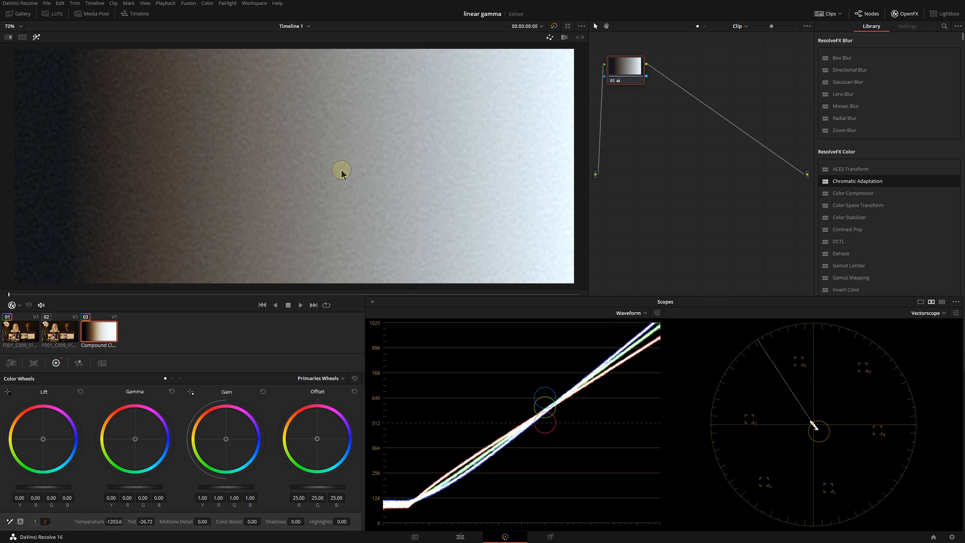
mouse_move(341, 176)
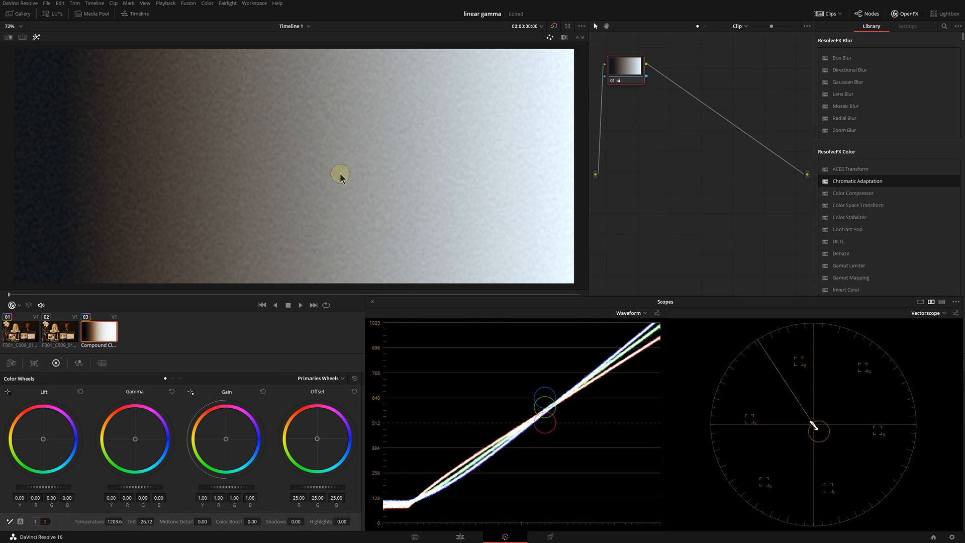
mouse_move(338, 177)
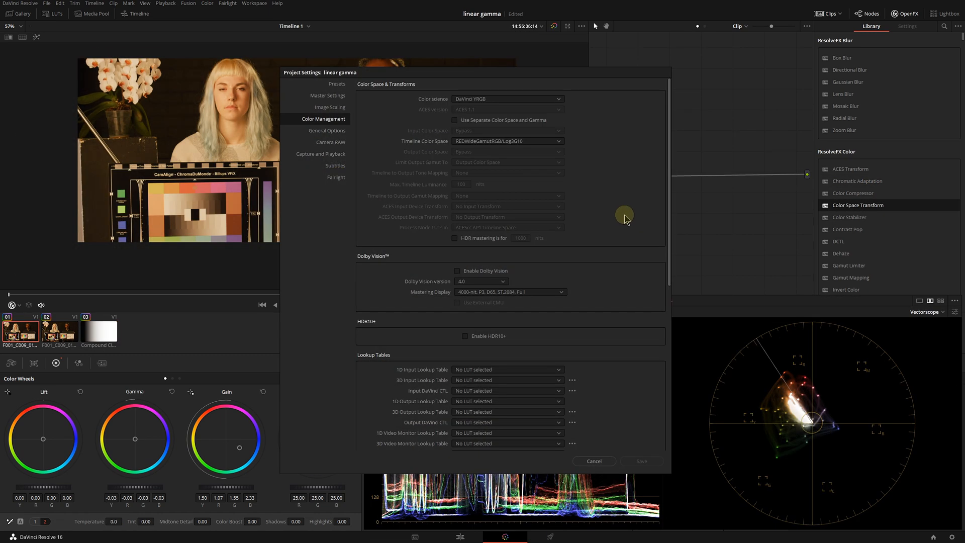
Step: Enable separate colour space and gamma, set timeline gamma to Gamma 2.4, and save
left_click(507, 98)
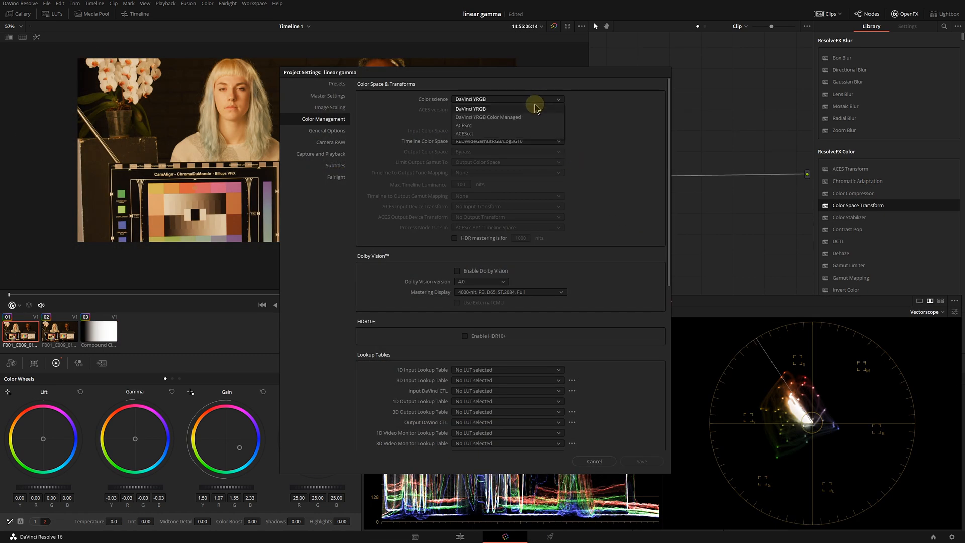
left_click(488, 116)
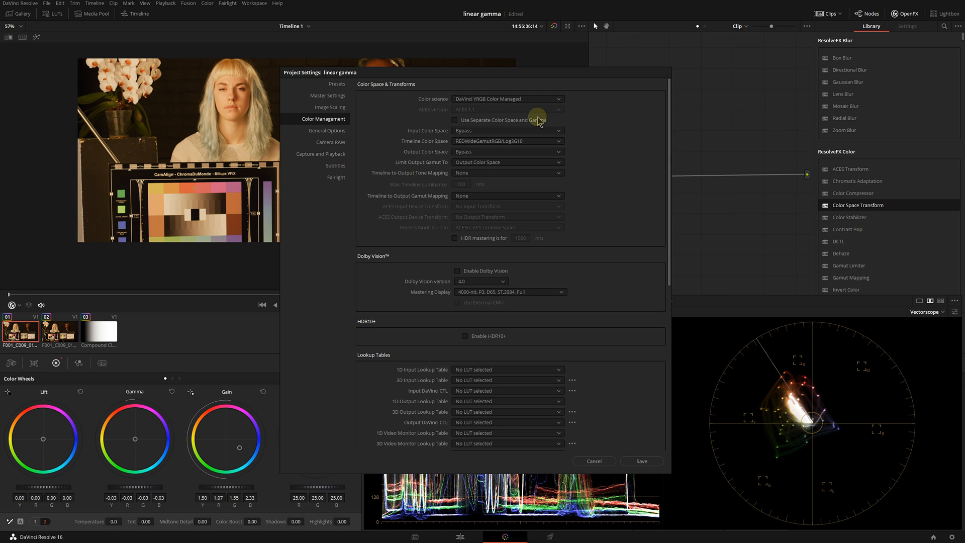
left_click(455, 120)
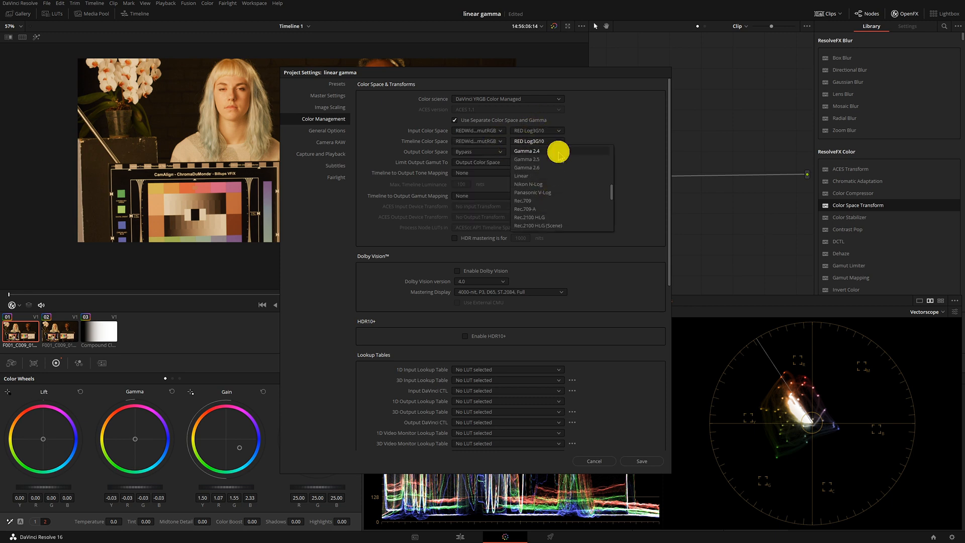
left_click(526, 151)
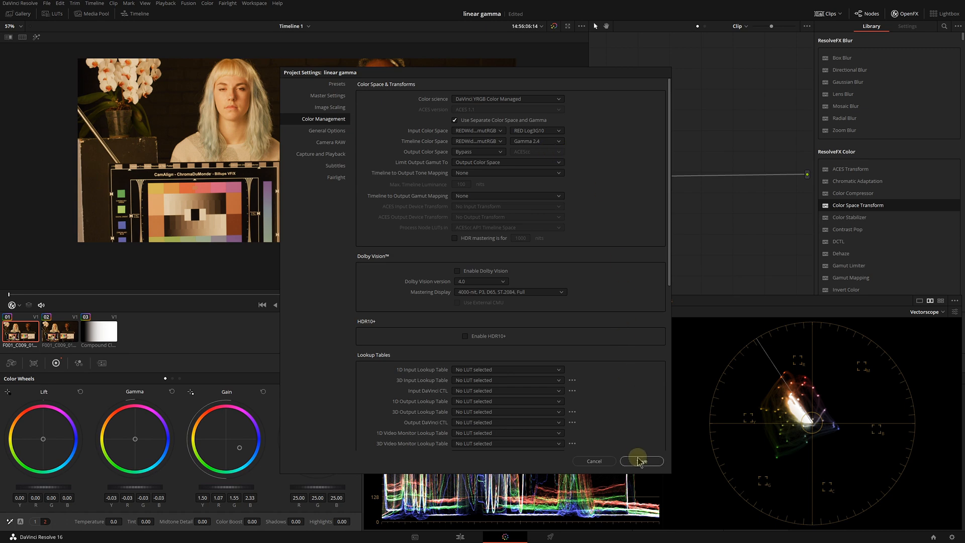
left_click(641, 460)
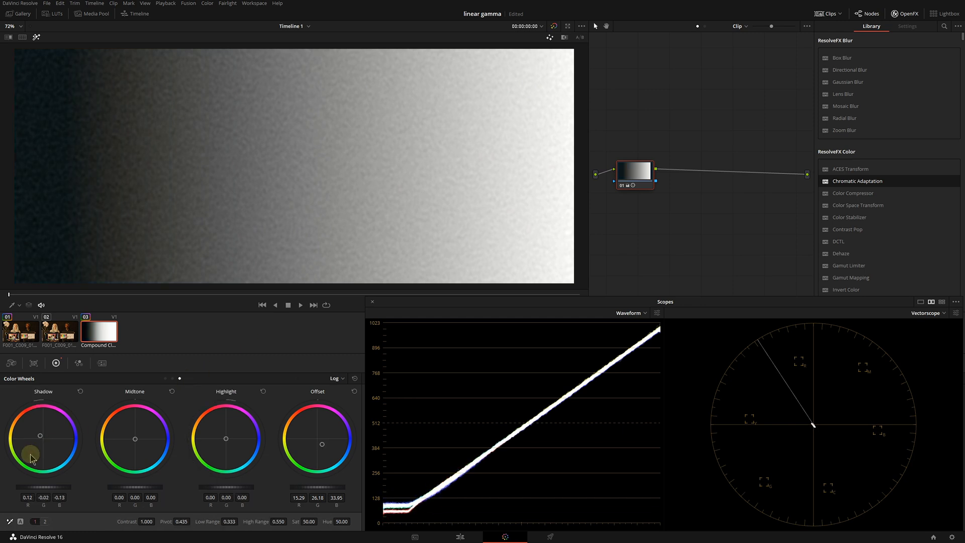
Step: Nudge the ramp's Shadow log wheel, then reset it to 0.00 with Offset 25.00
left_click_drag(31, 458, 32, 457)
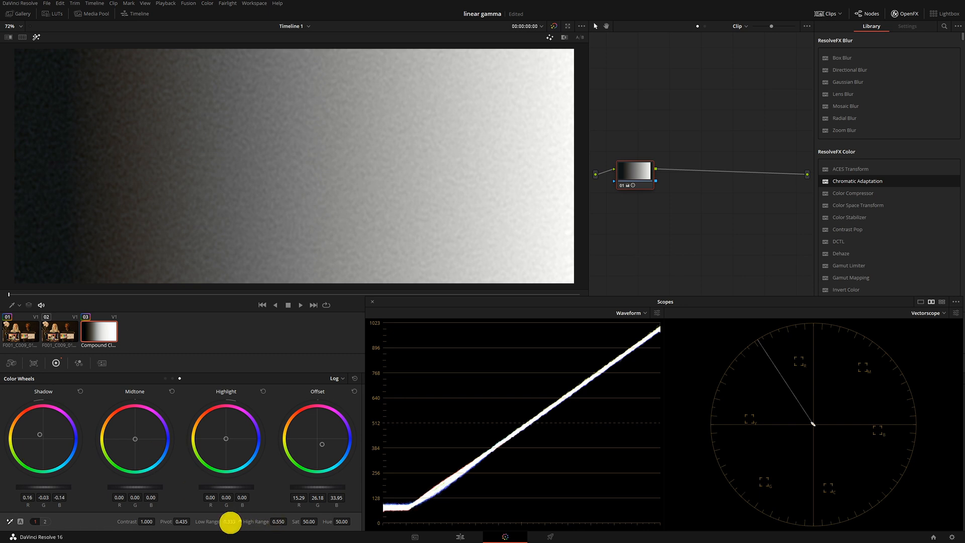
left_click_drag(230, 520, 304, 531)
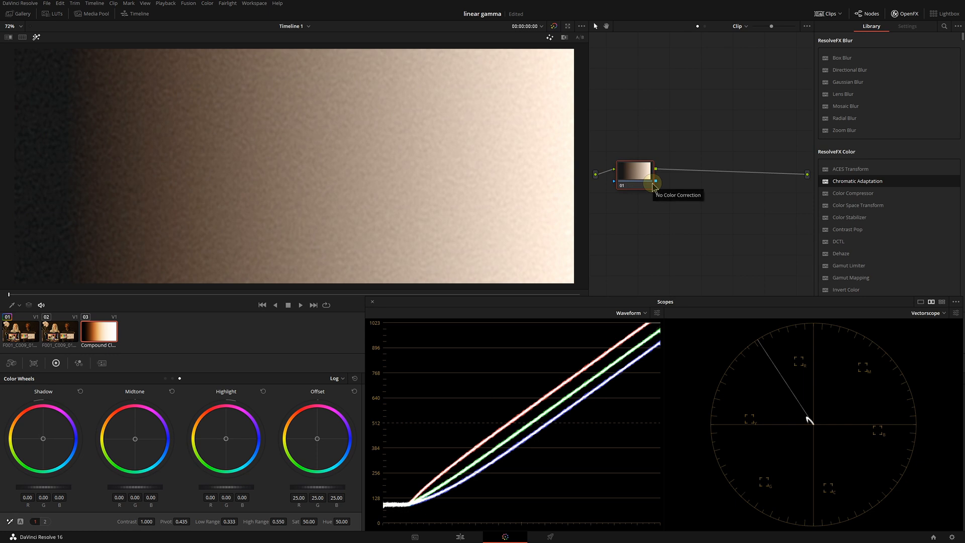
Step: Select the ramp's node 01 and set the Source Illuminant Type to Color Temperature
left_click(902, 171)
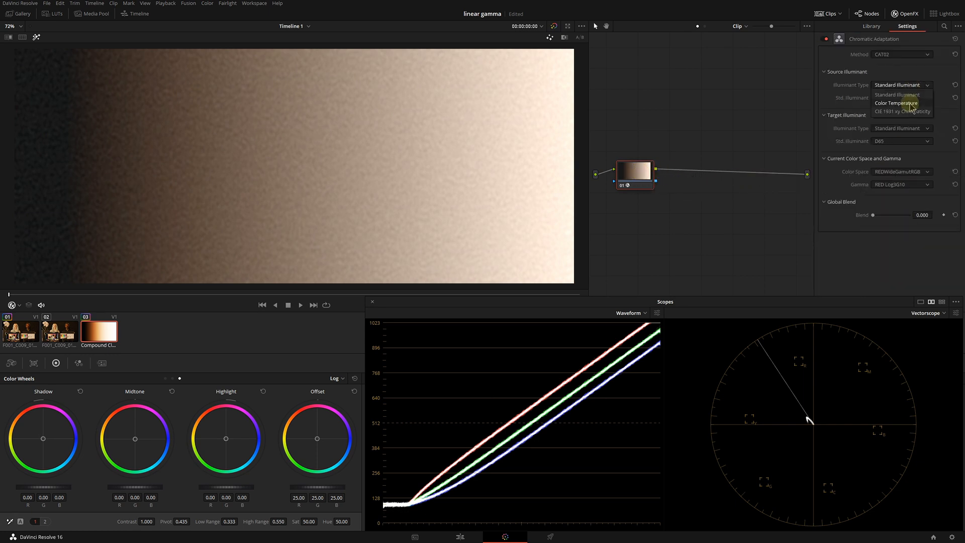
left_click(895, 103)
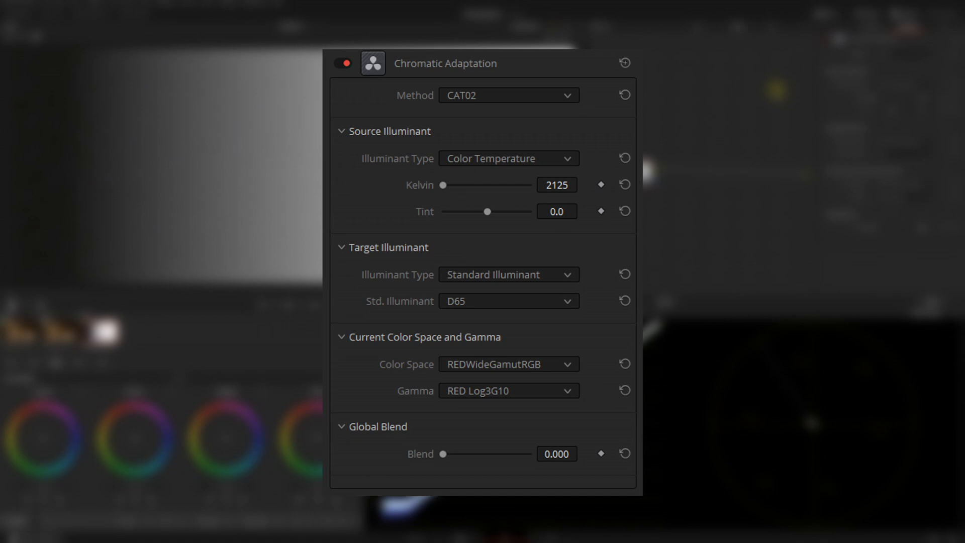
Step: Check the Chromatic Adaptation Kelvin setting and reopen Project Settings > Color Management
left_click(508, 391)
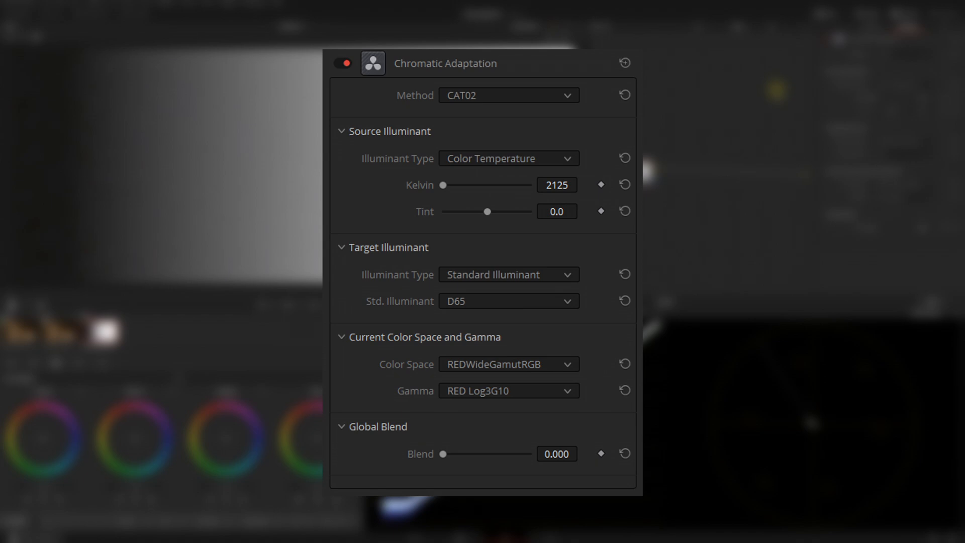
left_click(509, 363)
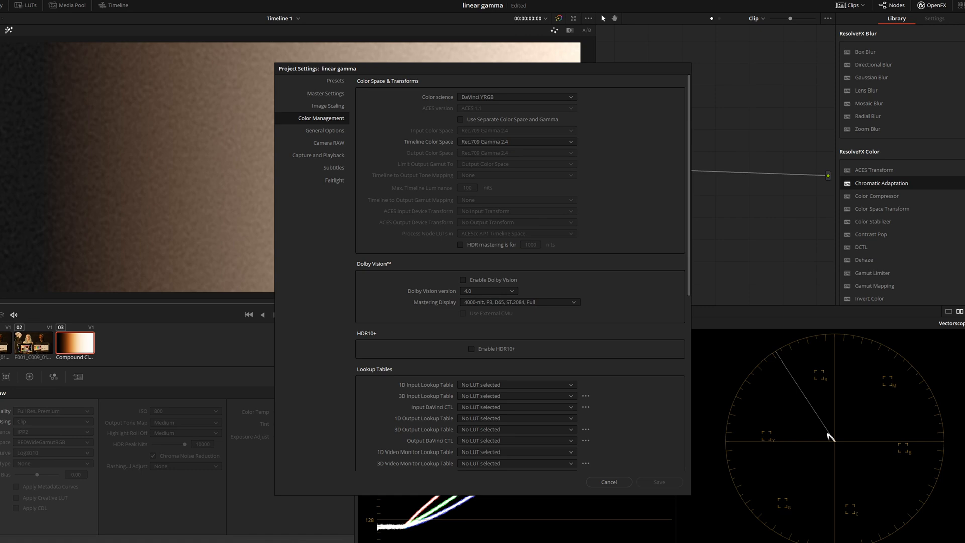
Step: Set timeline color space to REDWideGamutRGB/Log3G10, output Bypass, color science DaVinci YRGB, and save
left_click(517, 141)
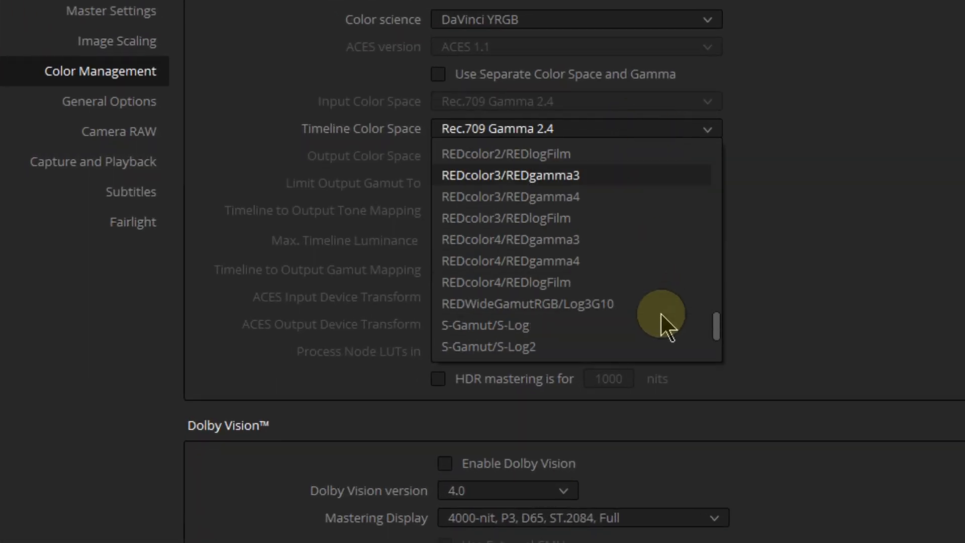
left_click(527, 303)
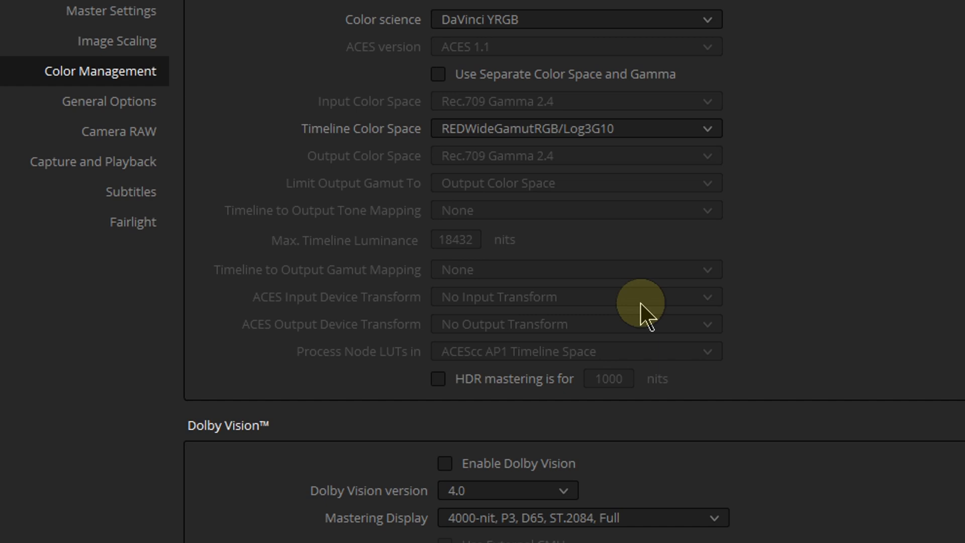
left_click(574, 19)
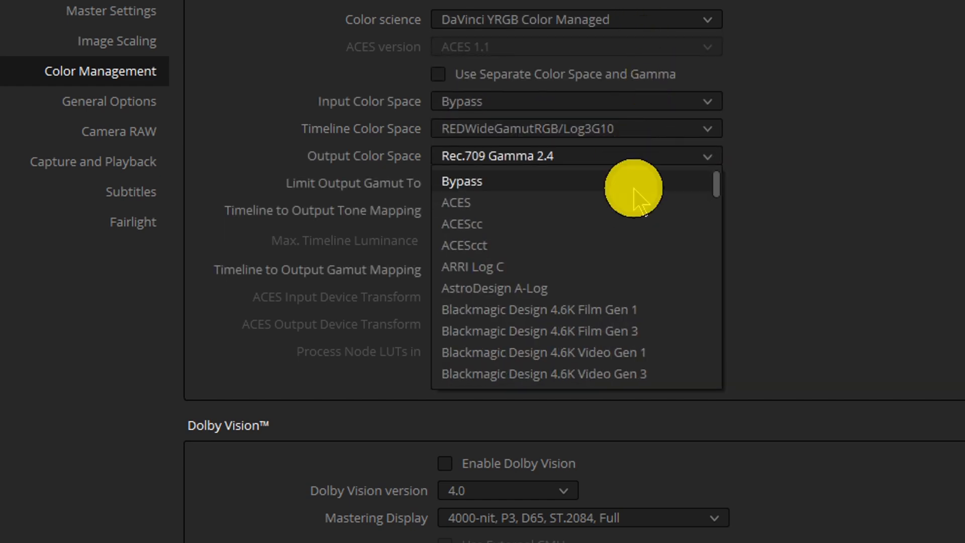
left_click(461, 181)
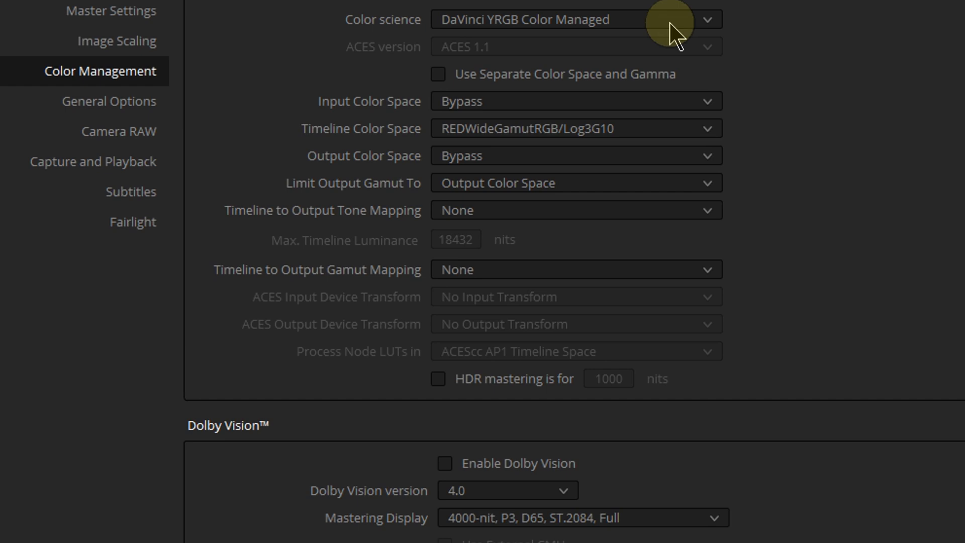
left_click(708, 18)
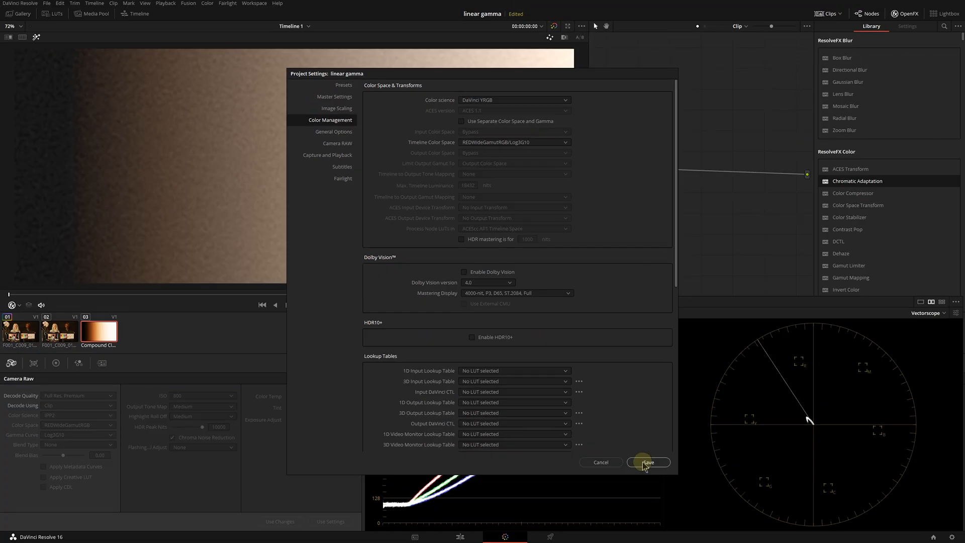
left_click(648, 461)
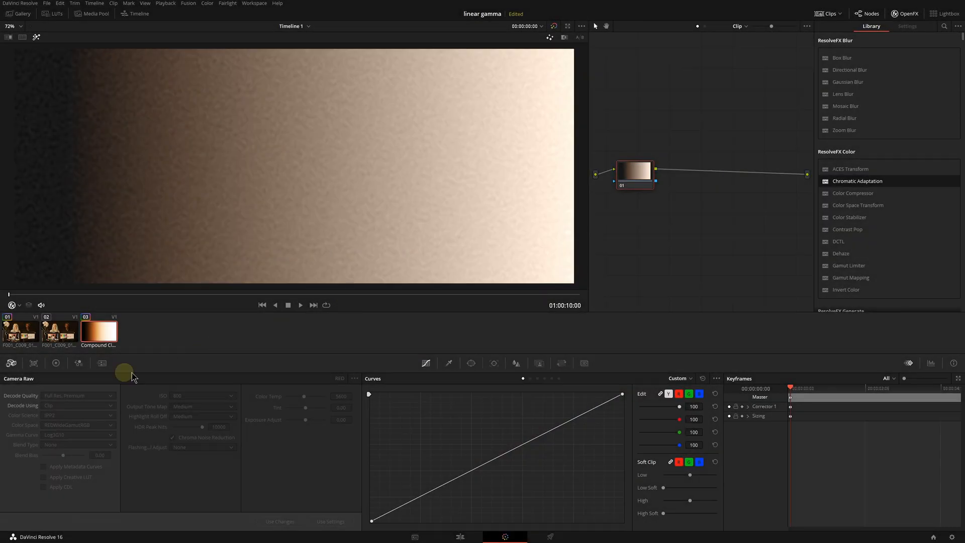
Step: Show the Color Wheels palette in its Primaries Wheels view
left_click(55, 364)
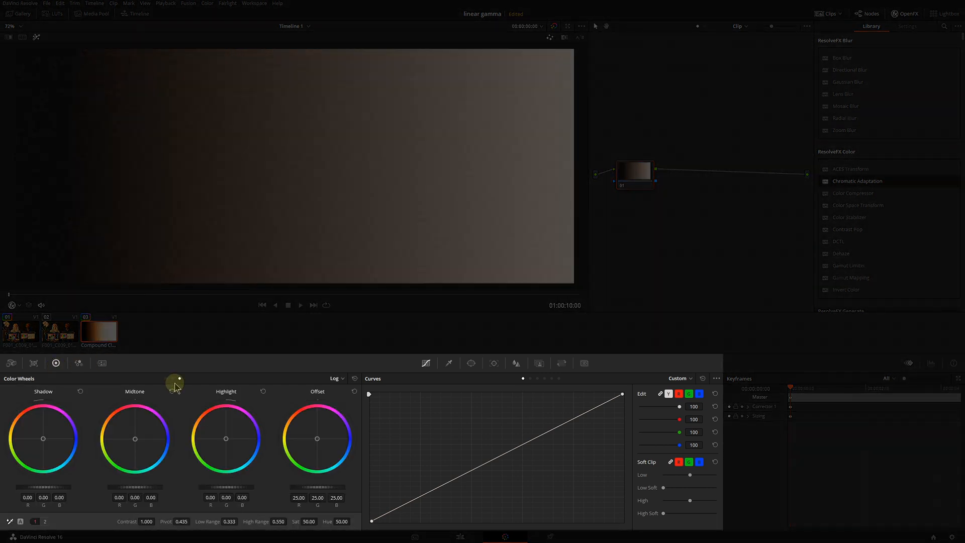
left_click(333, 378)
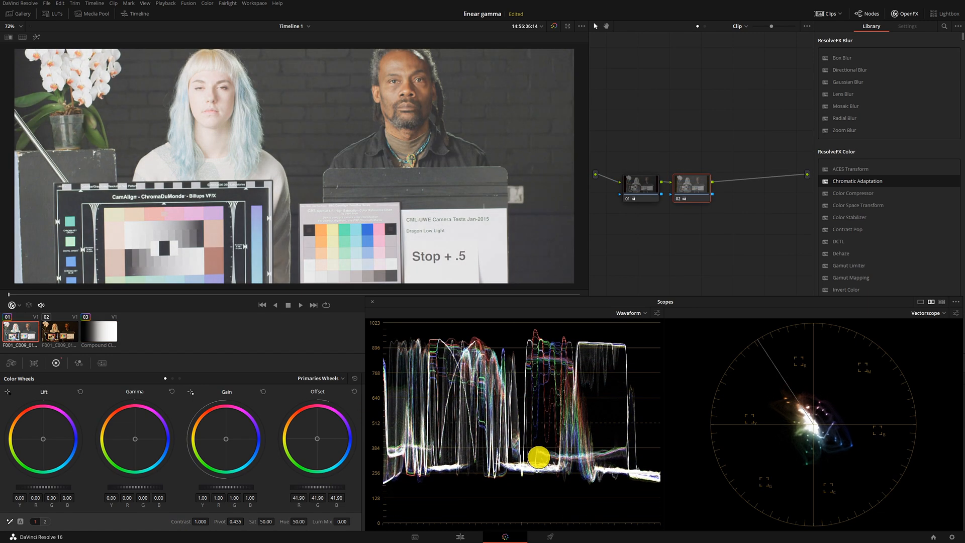
Step: Drag Gain and Gamma wheels (gamma to 0.20, unequal RGB gain) until waveform aligns and vectorscope centres
left_click_drag(317, 439, 335, 409)
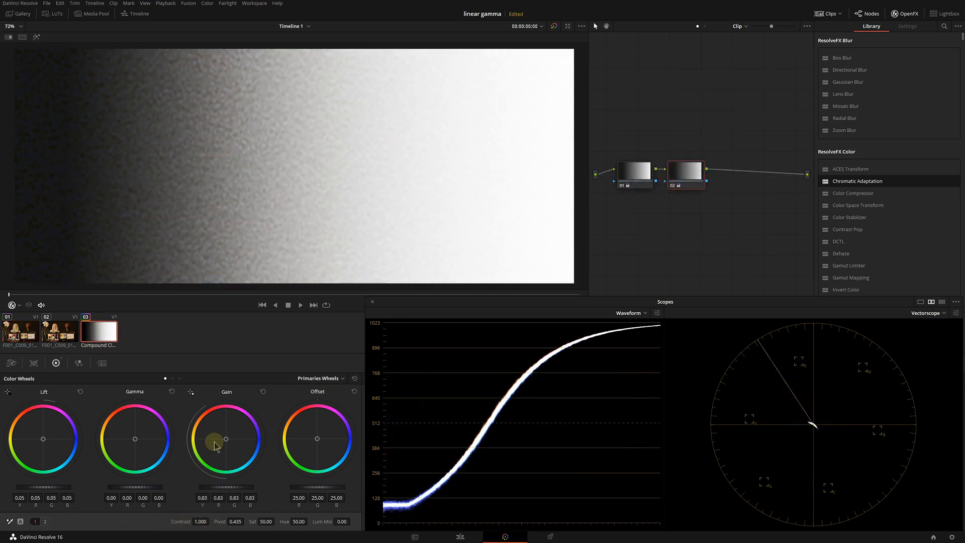
left_click_drag(226, 439, 622, 234)
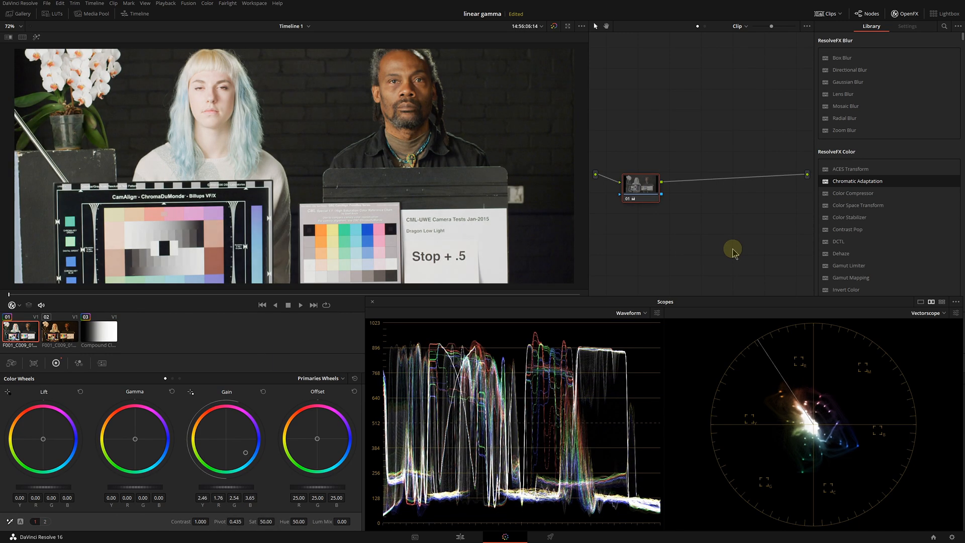
left_click_drag(225, 439, 236, 452)
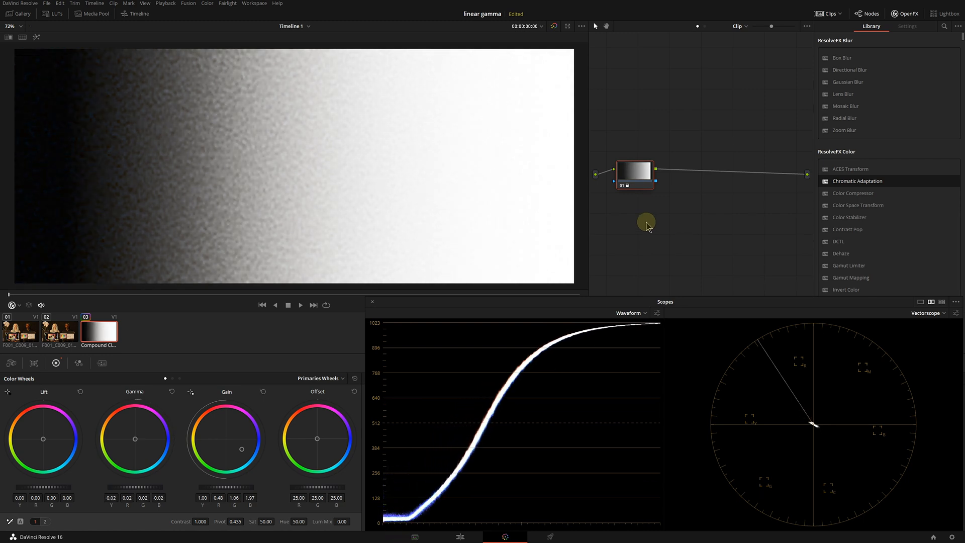
left_click(20, 331)
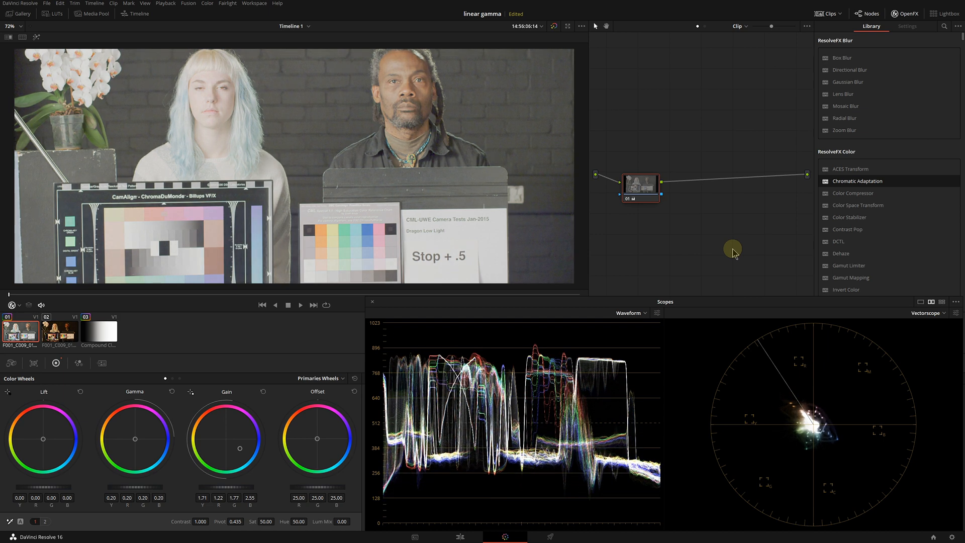